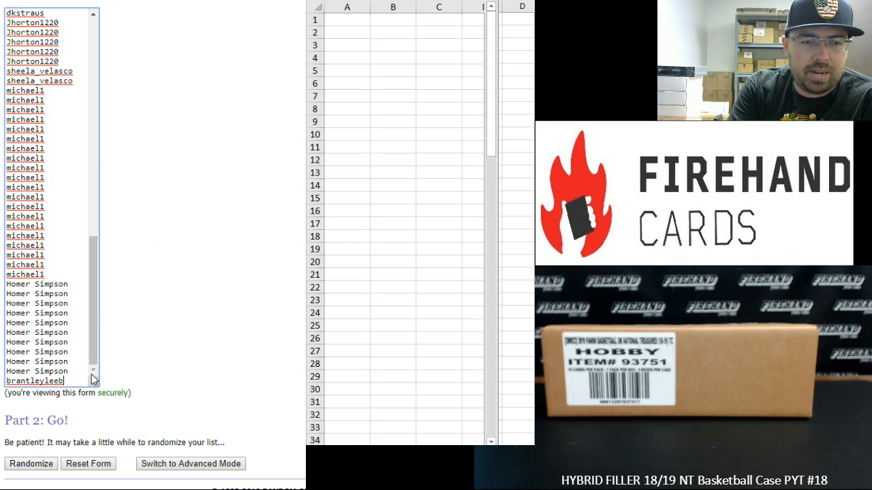
{"action": "mouse_move", "coordinate": [99, 341]}
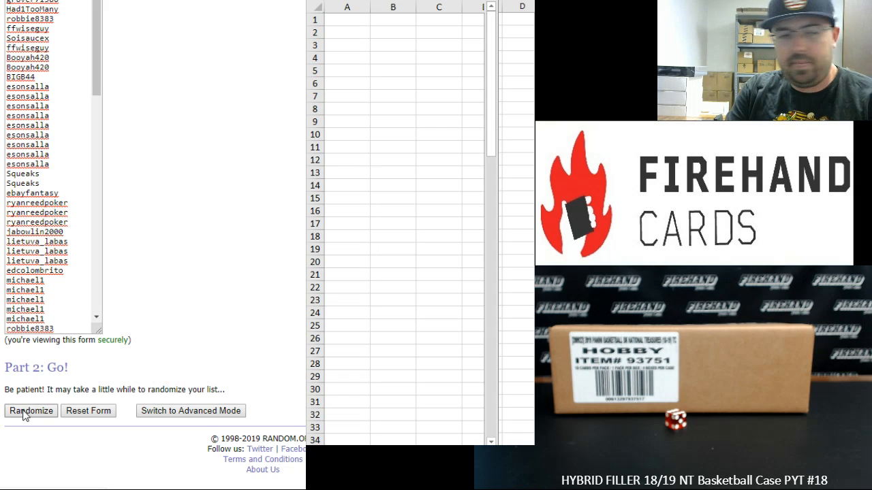
Step: Shuffle the 104 participant names twice in RANDOM.ORG and scroll down to the randomized list
{"action": "left_click", "coordinate": [30, 412]}
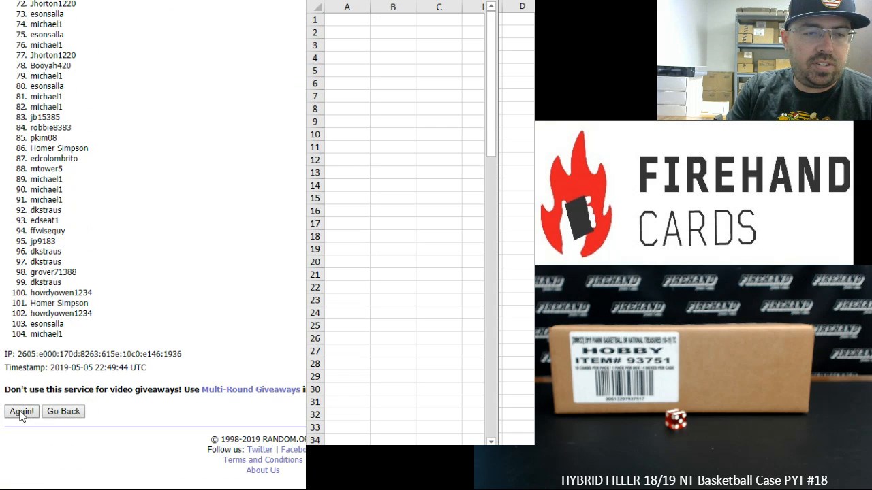
{"action": "left_click", "coordinate": [20, 411]}
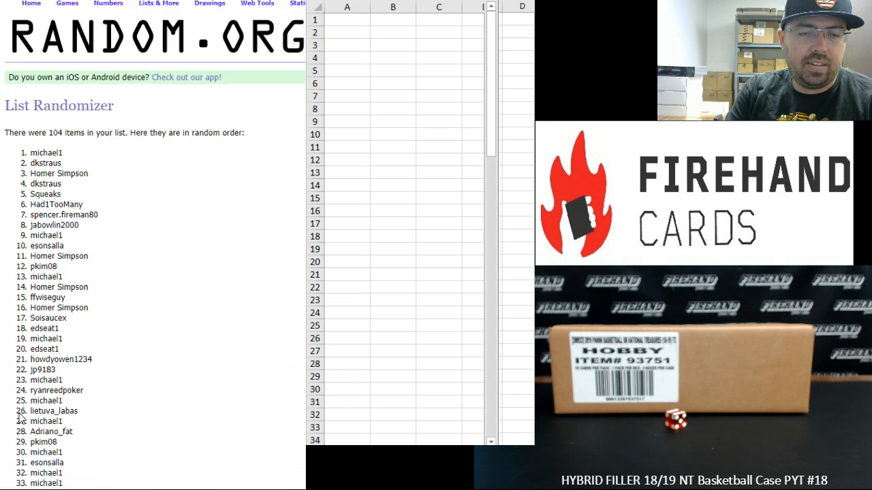
{"action": "scroll", "scroll_direction": "down", "scroll_amount": 3}
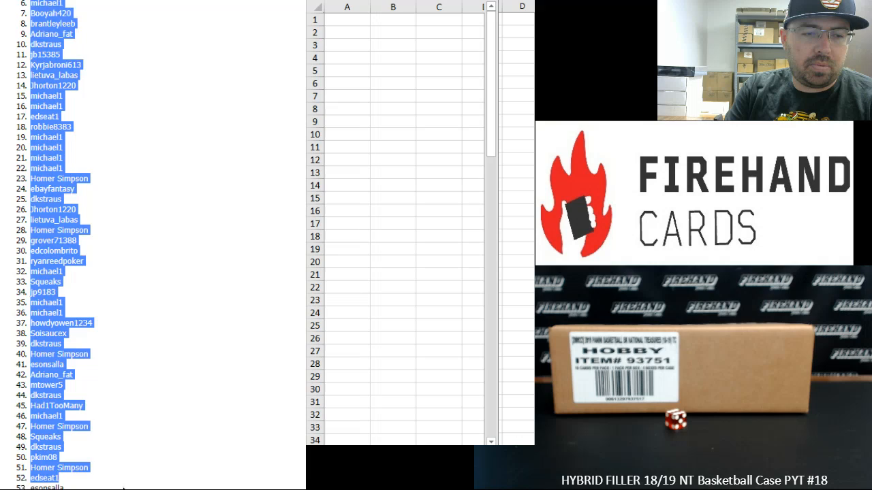
{"action": "scroll", "scroll_direction": "down", "scroll_amount": 3}
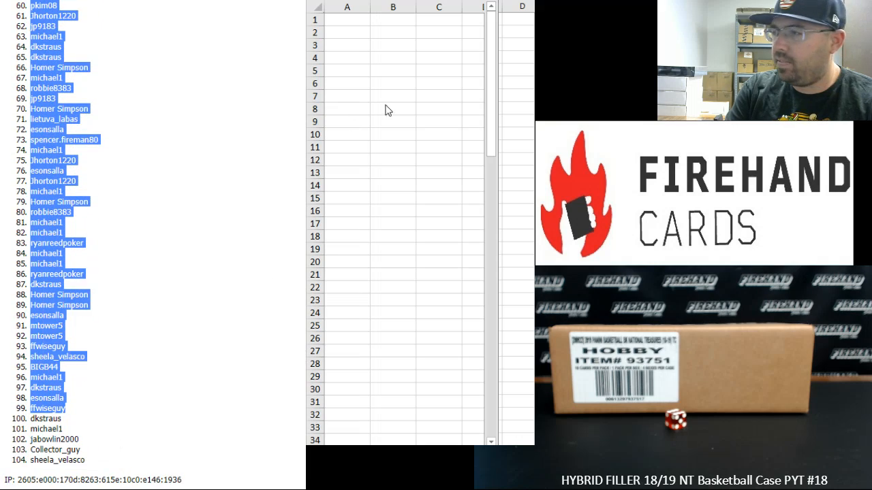
Step: Paste the shuffled numbered entrant list into column A, starting at cell A1
{"action": "right_click", "coordinate": [347, 19]}
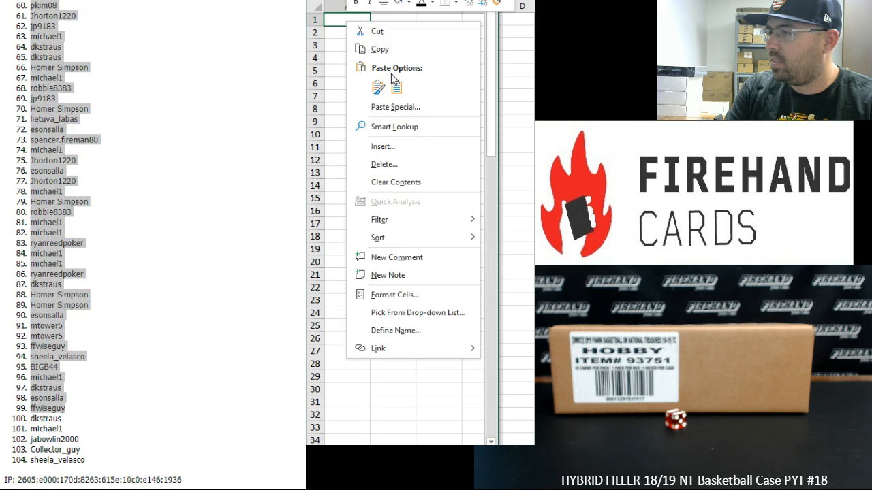
{"action": "left_click", "coordinate": [377, 86]}
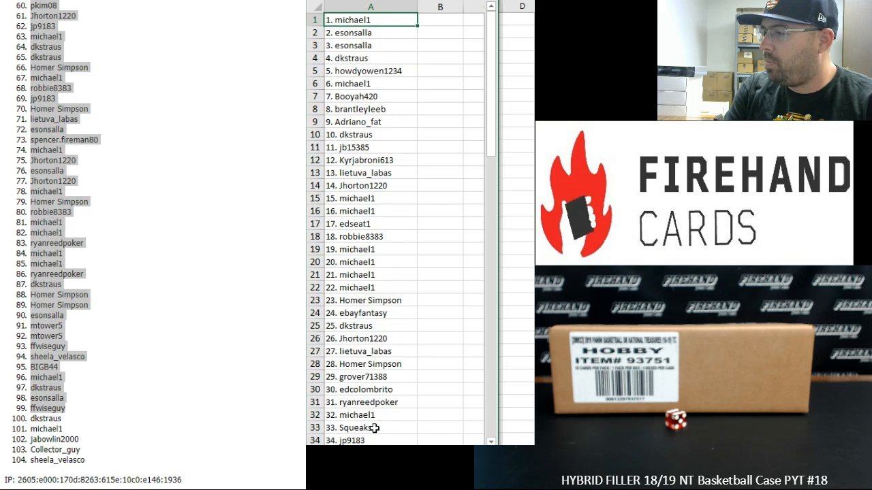
{"action": "left_click", "coordinate": [365, 440]}
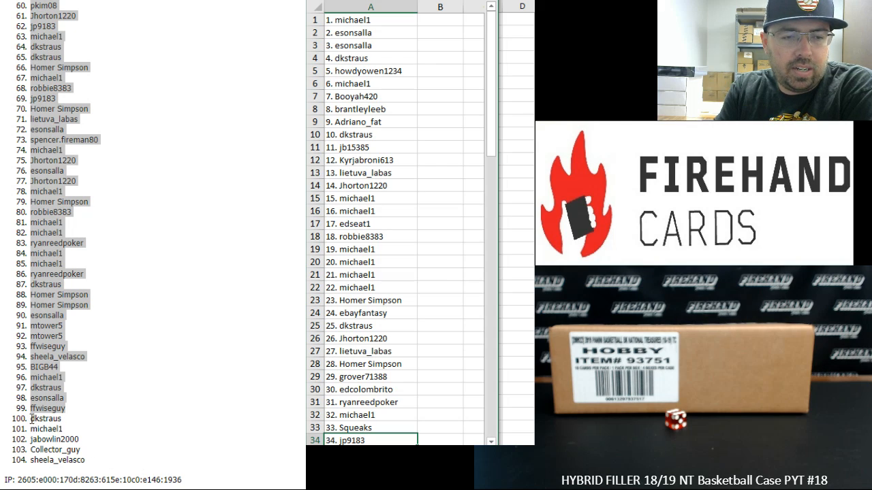
{"action": "left_click_drag", "start_coordinate": [46, 418], "coordinate": [54, 440]}
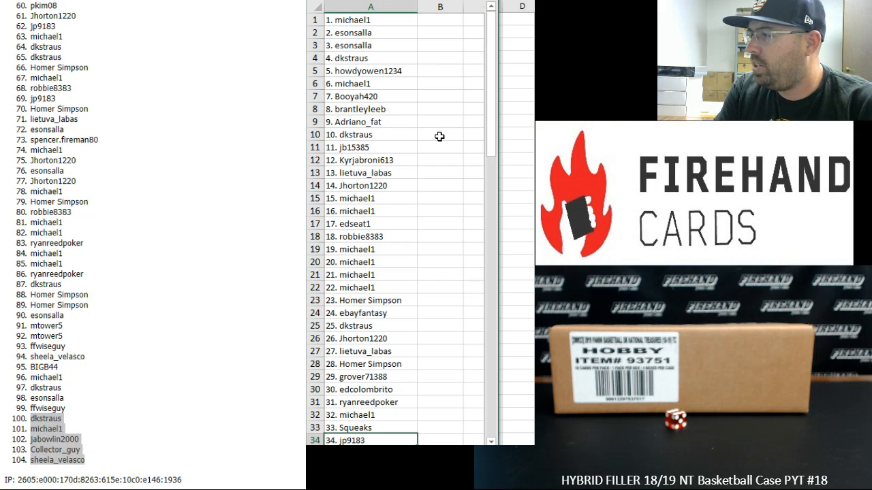
{"action": "scroll", "scroll_direction": "down", "scroll_amount": 3}
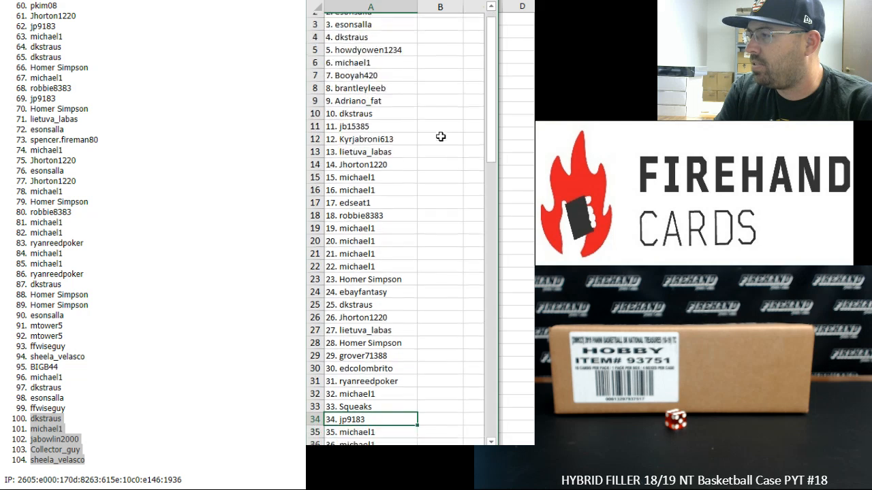
{"action": "scroll", "scroll_direction": "down", "scroll_amount": 3}
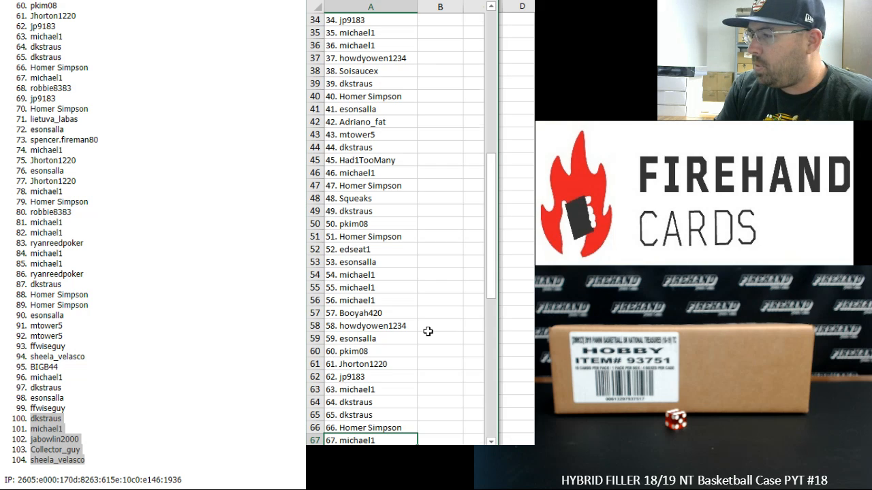
Step: Scroll the sheet pairing 23 usernames with NBA teams, Blazers through Wizards
{"action": "scroll", "scroll_direction": "down", "scroll_amount": 3}
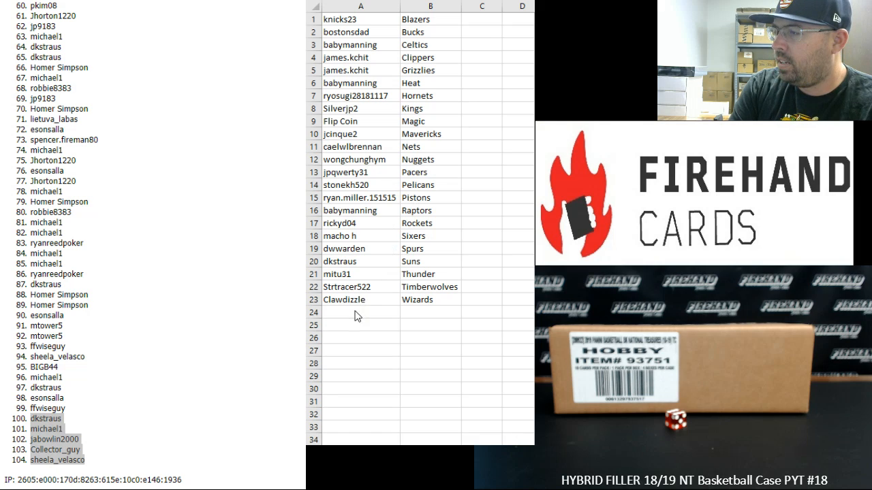
Step: Paste Special the last five randomized names (100–104) into cells A24 to A28
{"action": "right_click", "coordinate": [51, 435]}
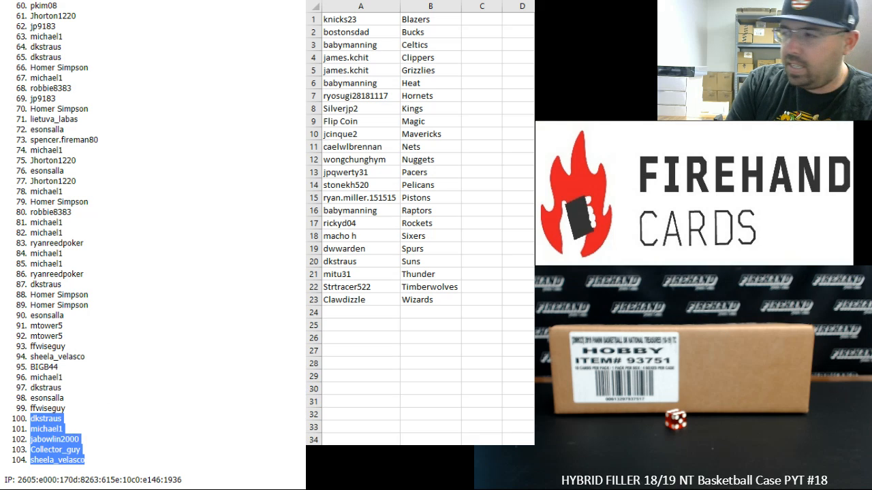
{"action": "right_click", "coordinate": [361, 312]}
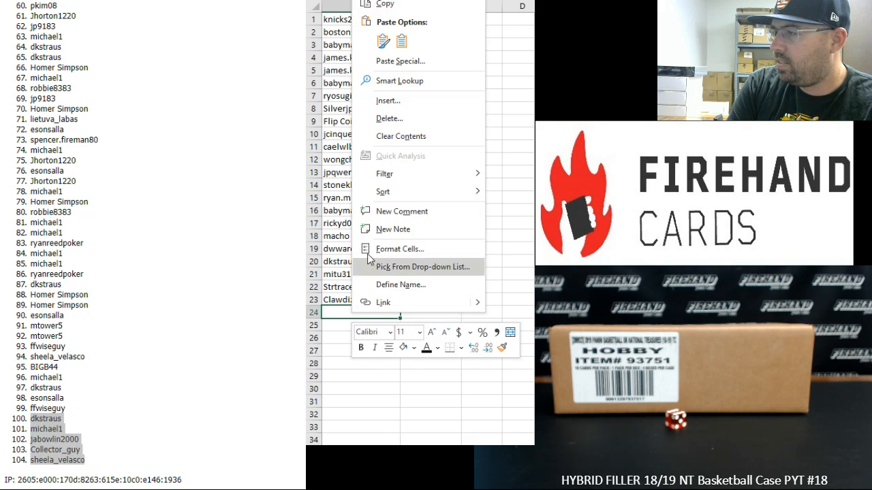
{"action": "left_click", "coordinate": [400, 61]}
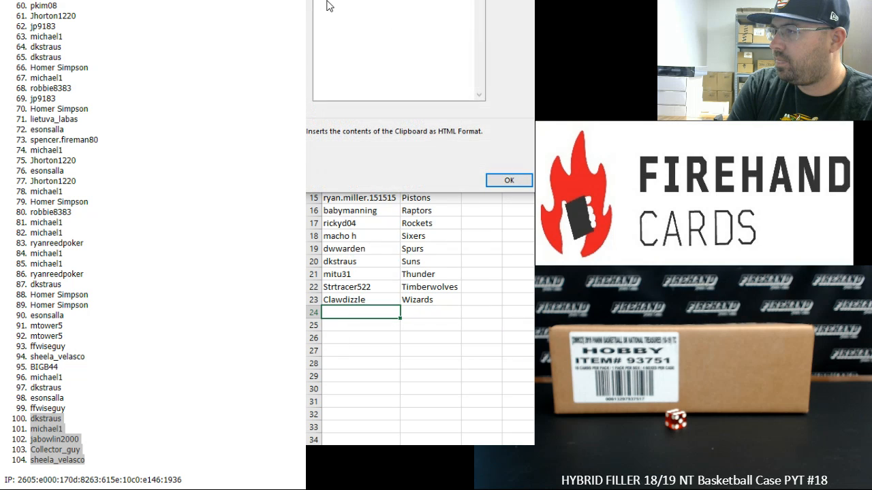
{"action": "left_click", "coordinate": [509, 180]}
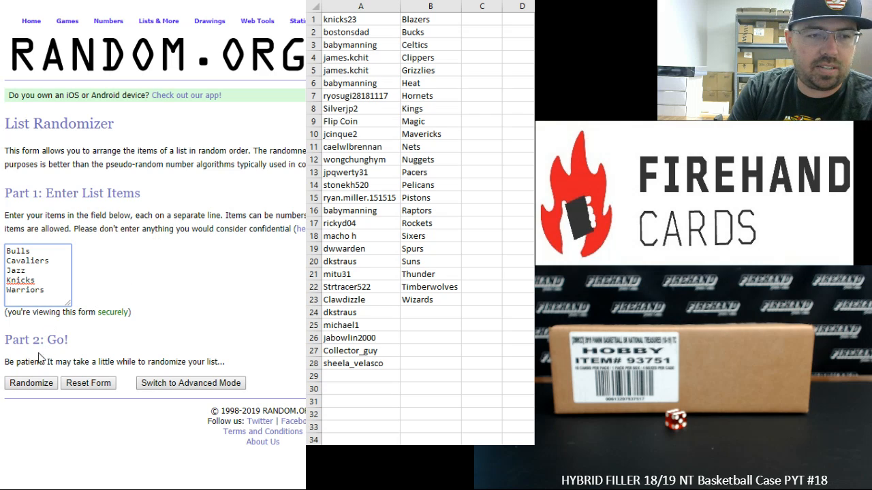
Step: Reshuffle the five teams and paste Bulls, Warriors, Cavaliers, Knicks, Jazz beside rows 24–28
{"action": "left_click", "coordinate": [30, 383]}
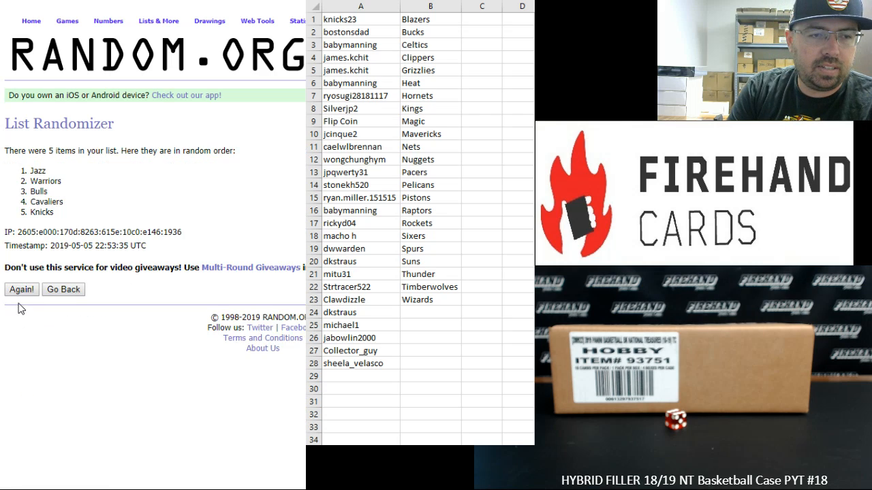
{"action": "left_click", "coordinate": [21, 289]}
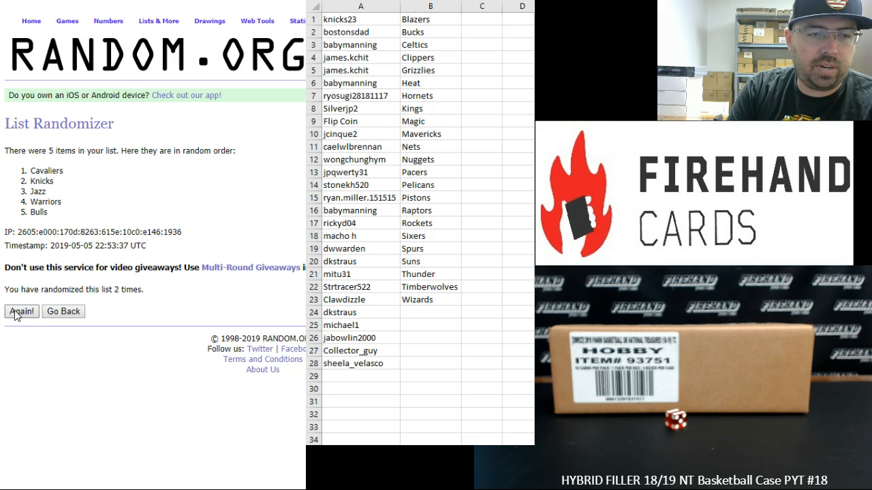
{"action": "left_click", "coordinate": [21, 311]}
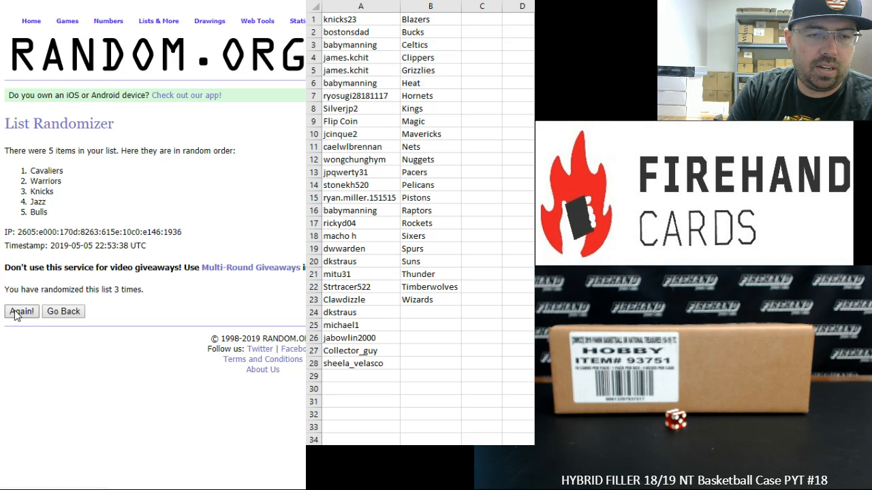
{"action": "left_click", "coordinate": [23, 311]}
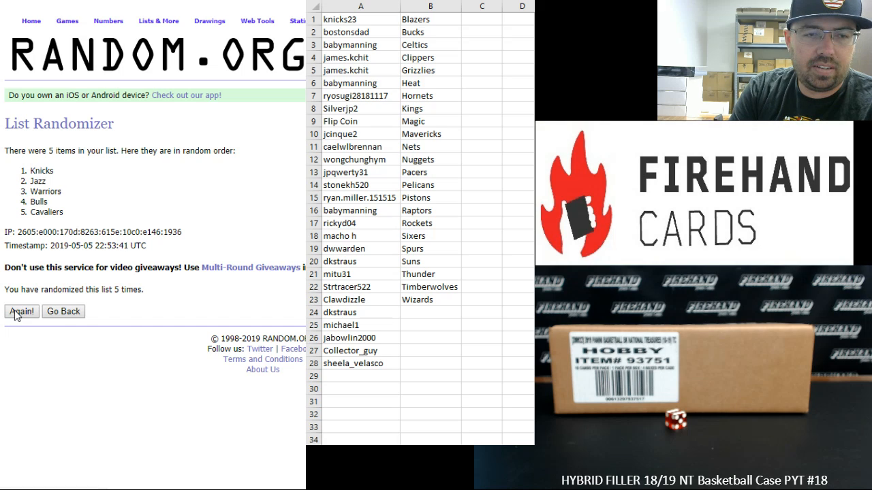
{"action": "left_click", "coordinate": [22, 312]}
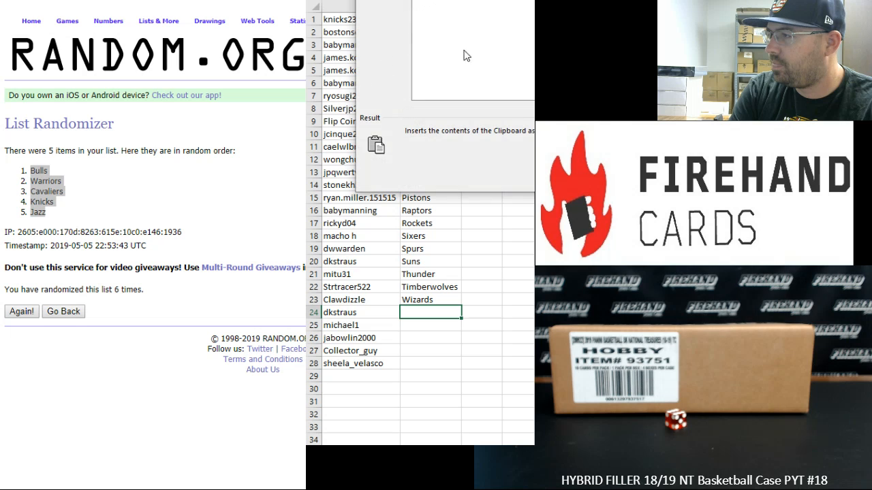
{"action": "left_click", "coordinate": [376, 144]}
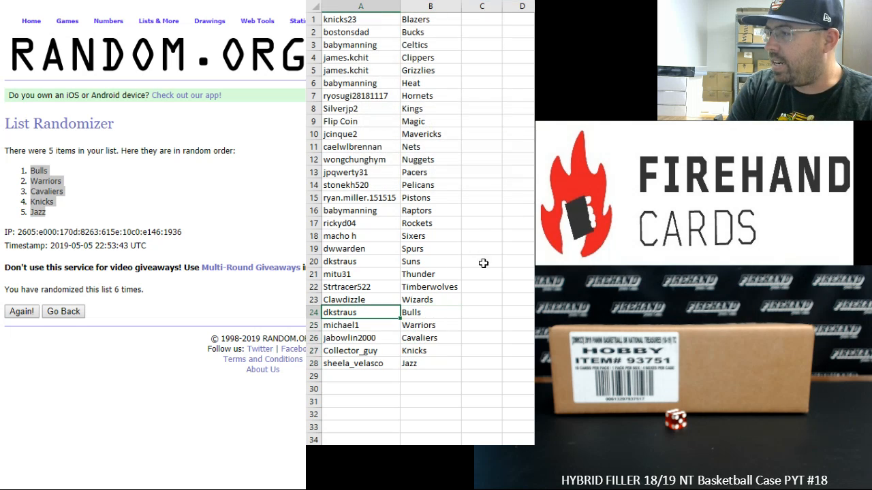
{"action": "left_click", "coordinate": [360, 325]}
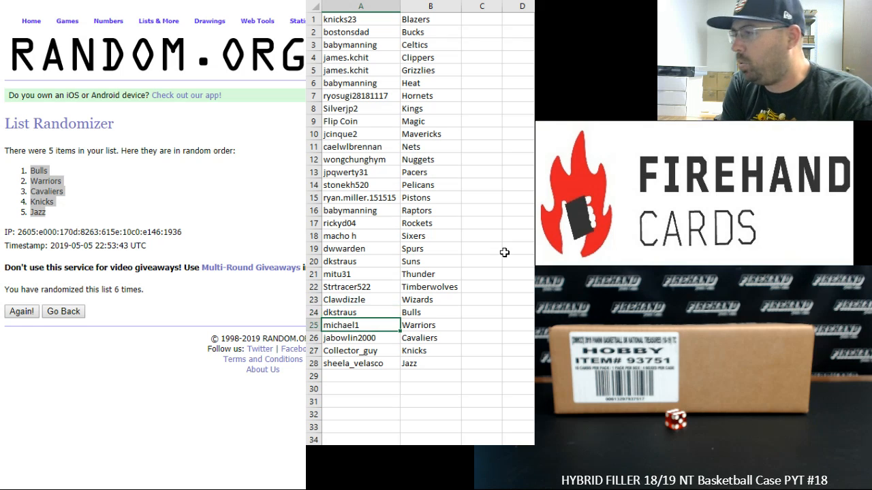